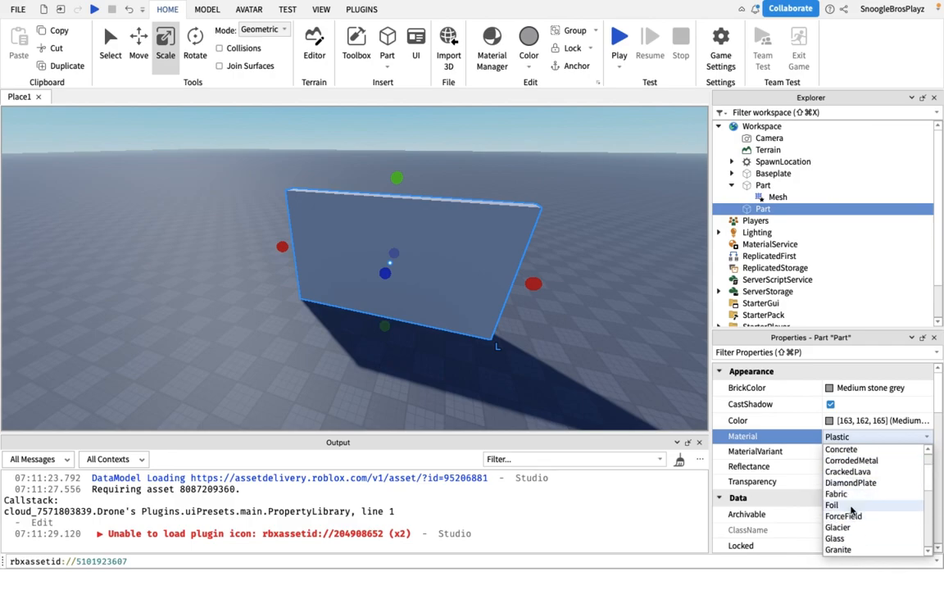
# Change the wall part's material to ForceField.
pyautogui.click(843, 516)
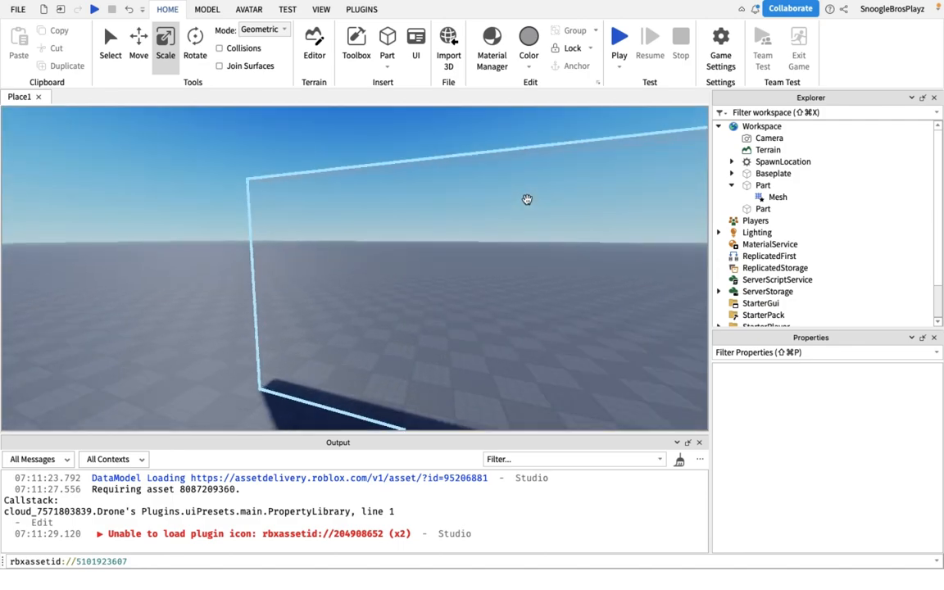
# Insert a SpecialMesh into the wall part by searching 'special'.
pyautogui.click(850, 223)
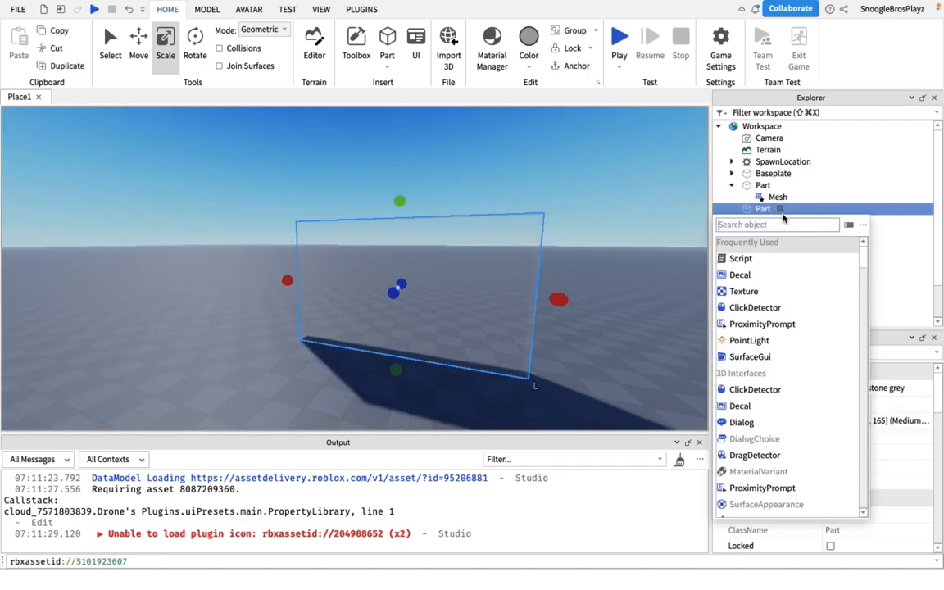
pyautogui.write('special')
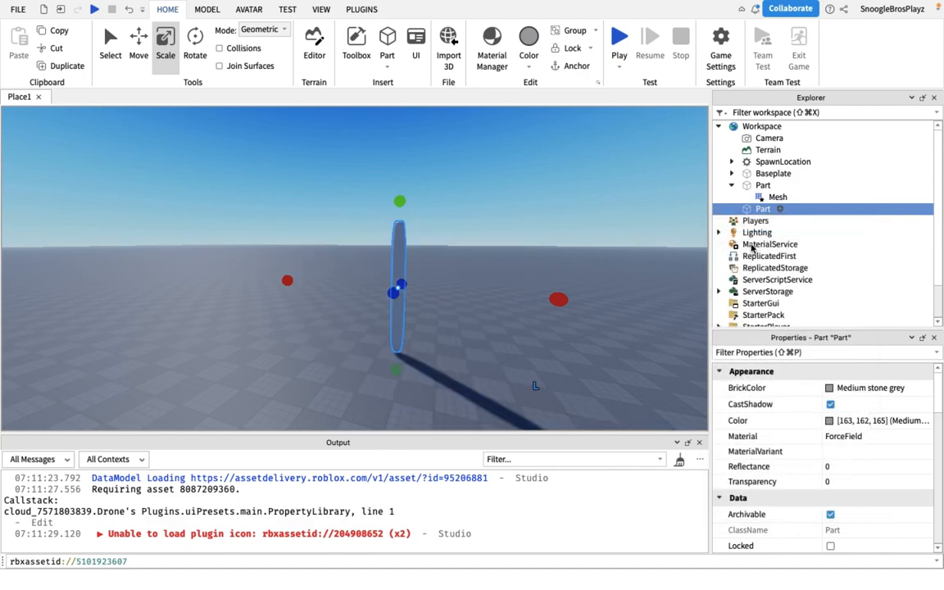
pyautogui.click(733, 208)
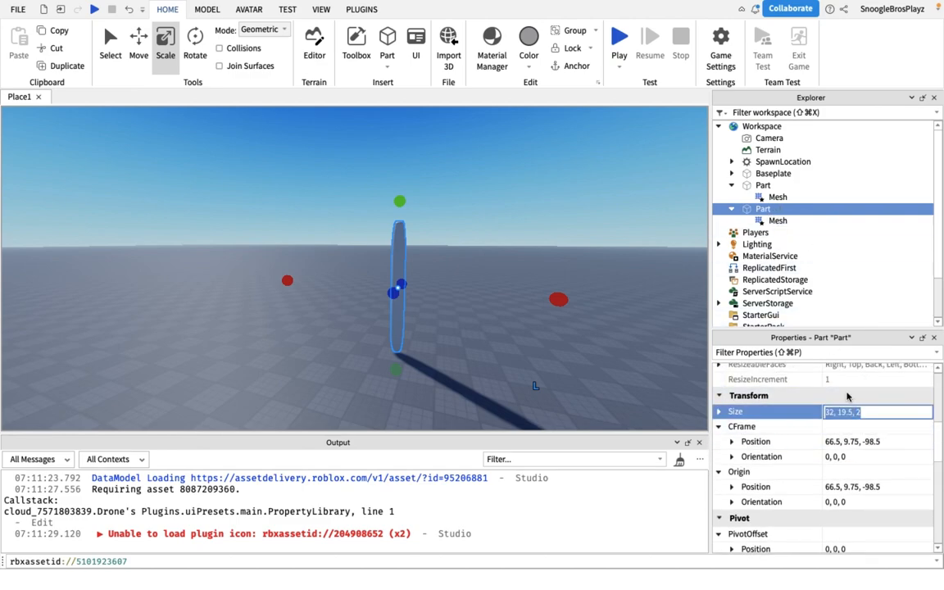
# Select the wall's mesh for scaling to 32, 19.5, 2 and open the image library.
pyautogui.click(776, 220)
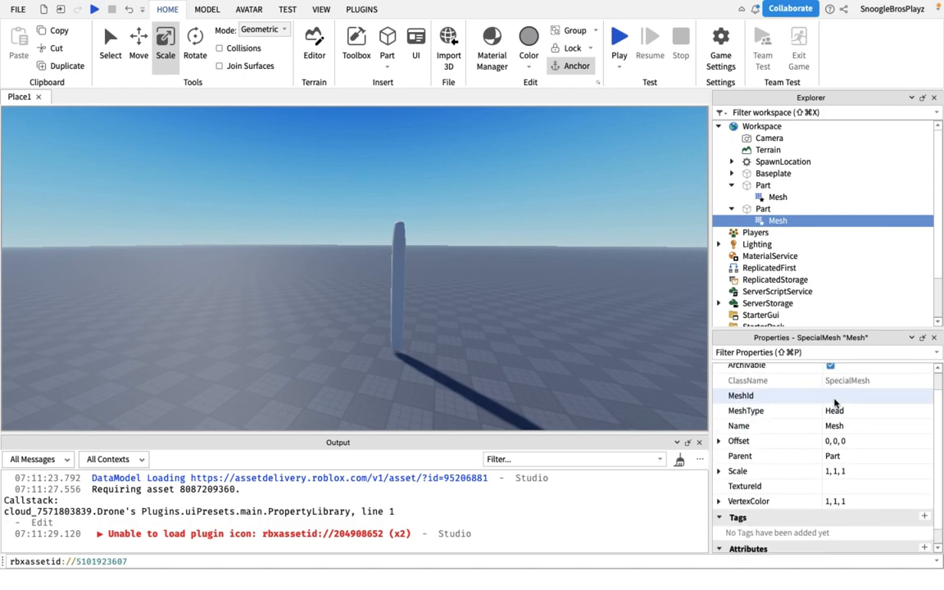
pyautogui.moveTo(836, 471)
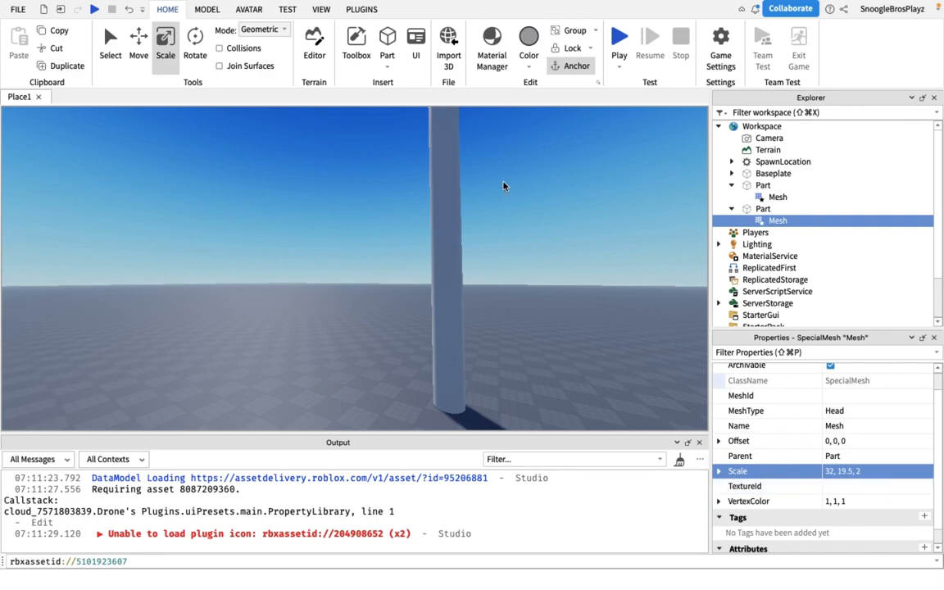
pyautogui.click(356, 42)
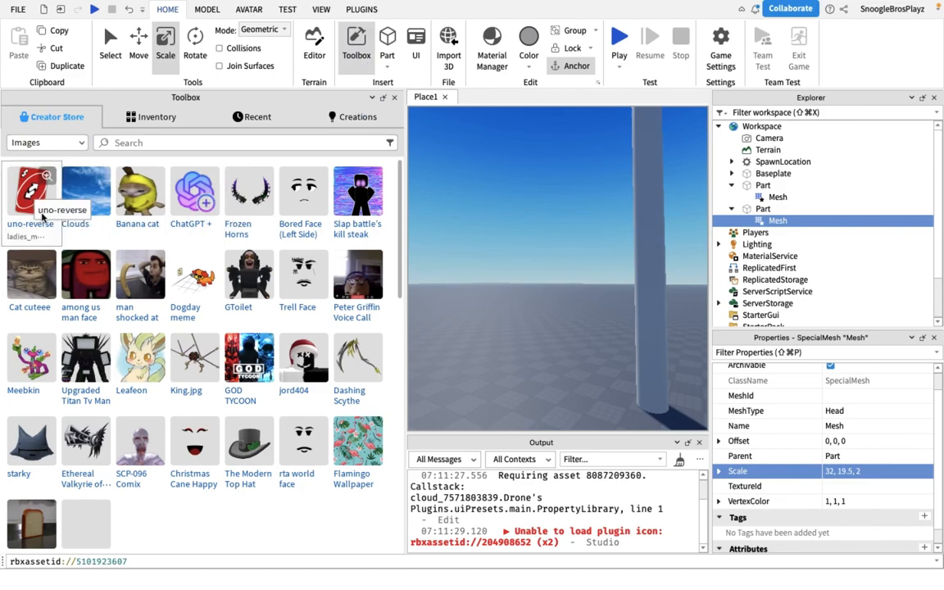
pyautogui.moveTo(394, 100)
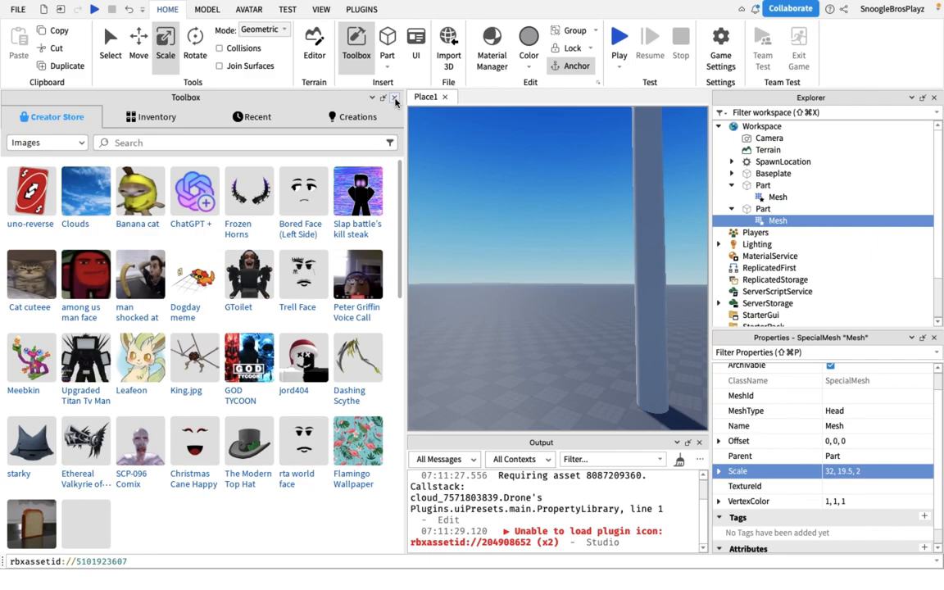
# Close the Toolbox image library panel.
pyautogui.click(394, 97)
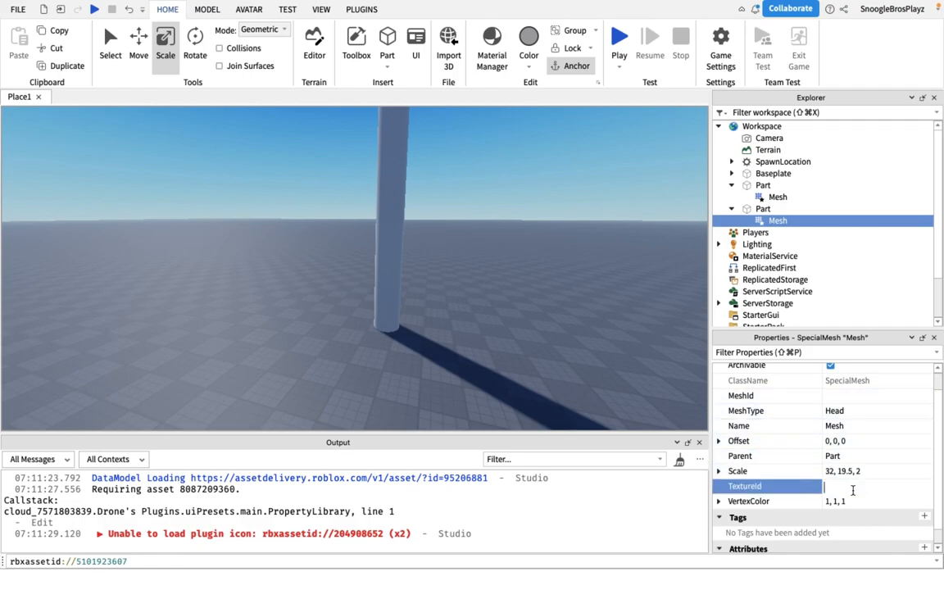
pyautogui.write('rbxassetid://15668607687')
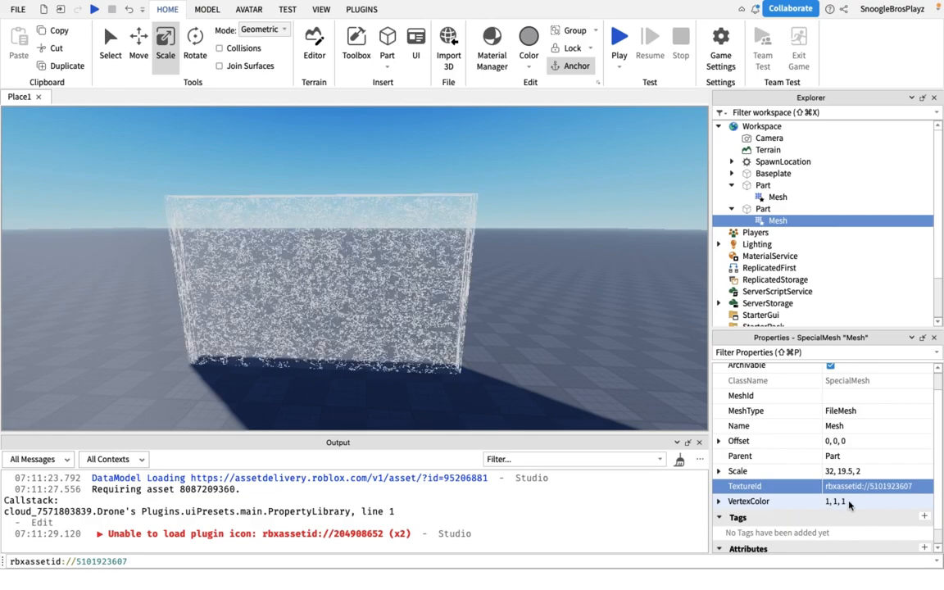
pyautogui.click(763, 208)
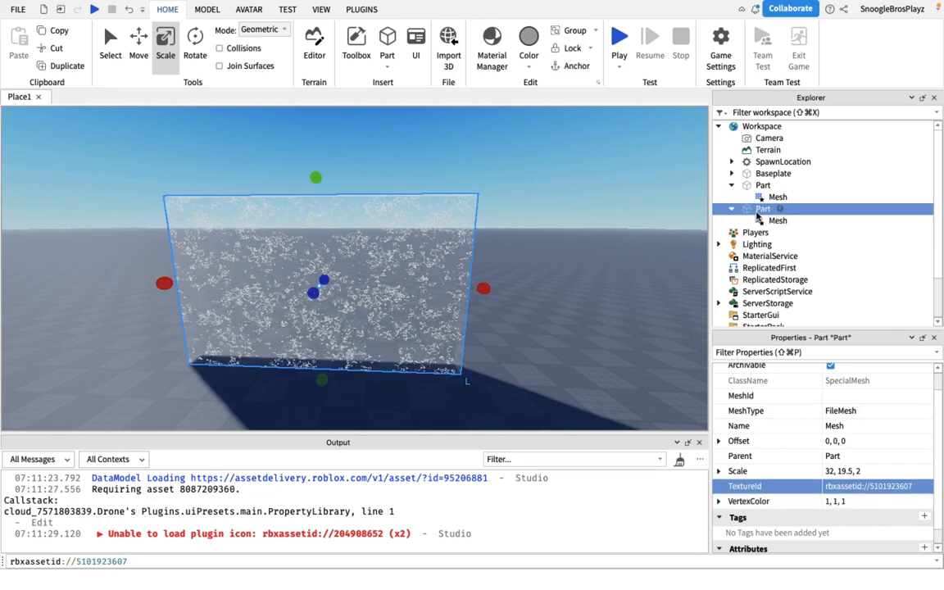
# Set the wall mesh's VertexColor to 0.5, 0.6, 1.
pyautogui.click(776, 220)
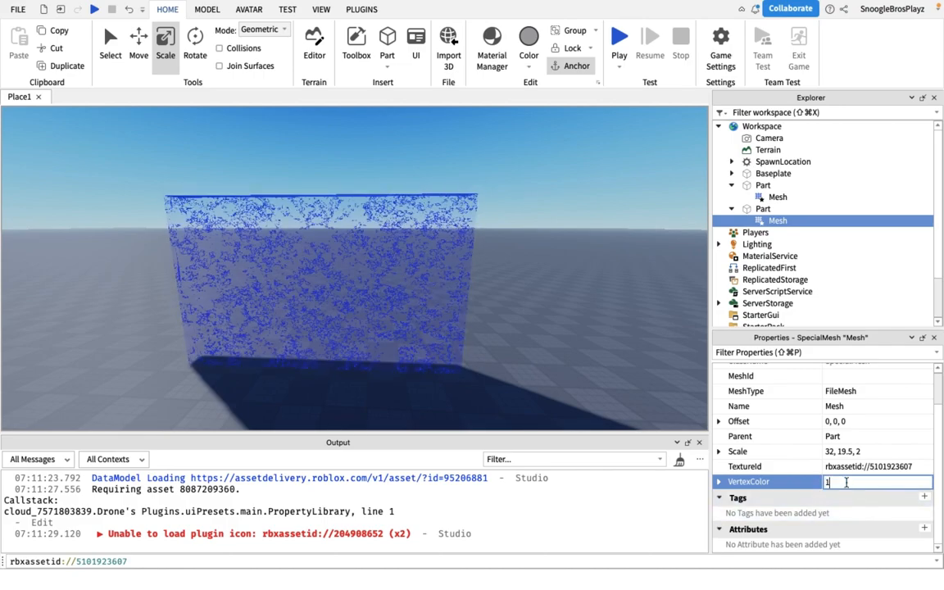
pyautogui.write('1, 1, 2')
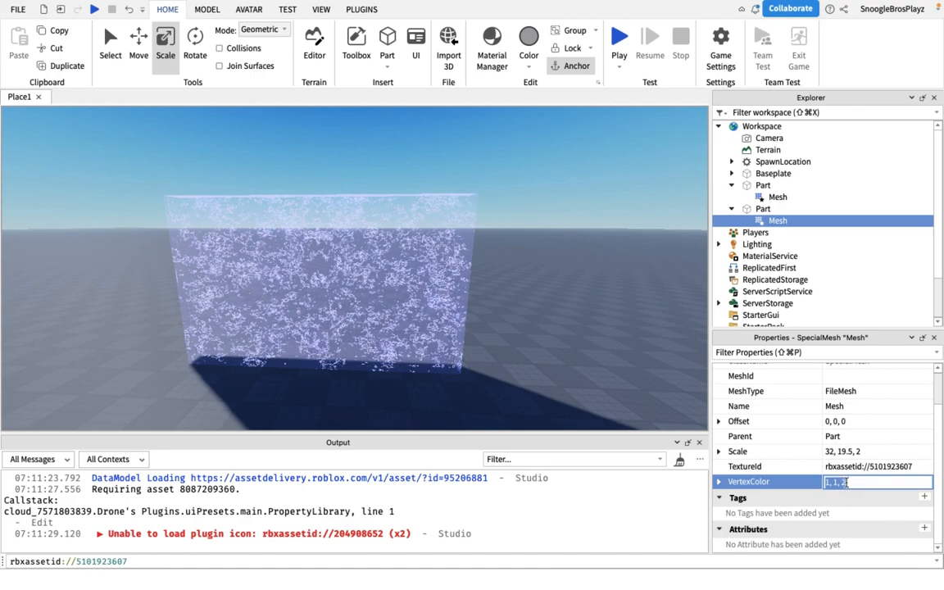
pyautogui.write('0.5, 0.6, 1')
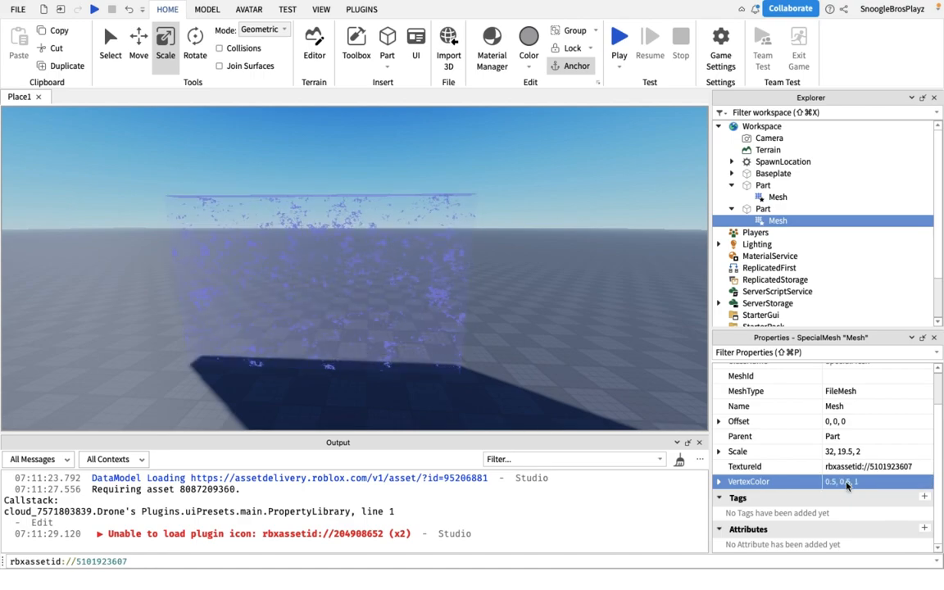